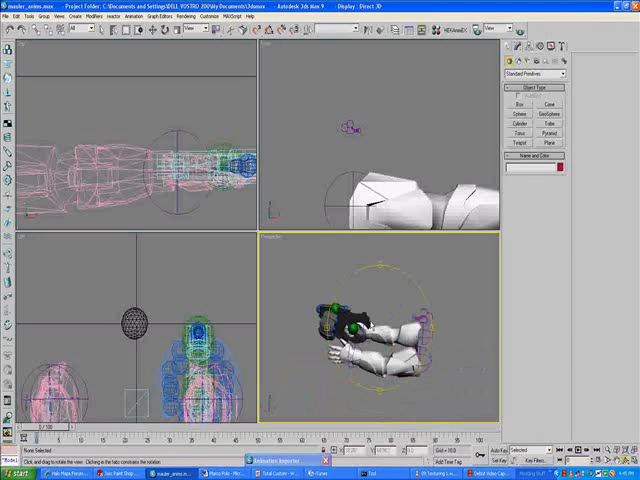
- Frame the first-person arms gripping the weapon in the perspective and side viewports
left_click(12, 16)
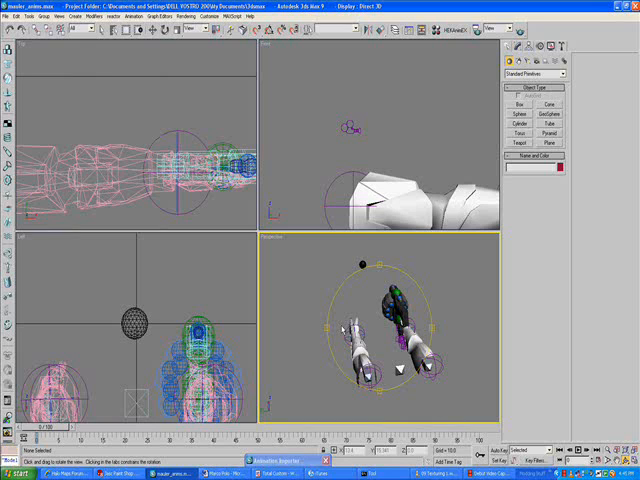
left_click(12, 16)
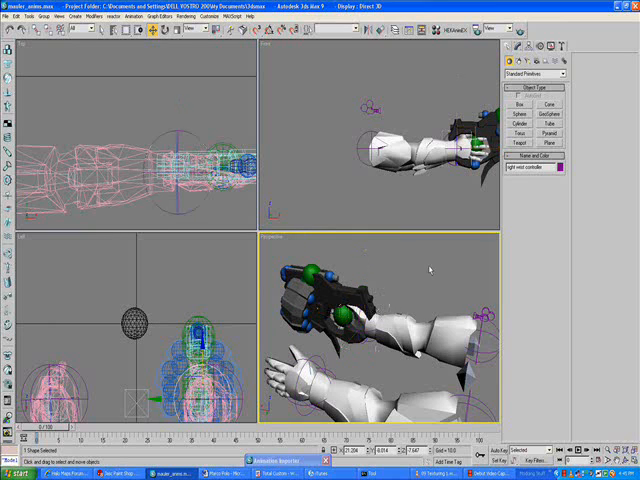
- Start a File > Merge and browse to the folder holding the scene file
left_click(8, 16)
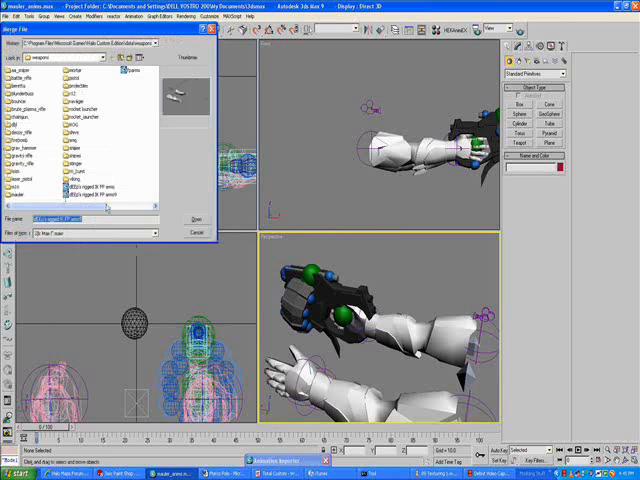
left_click(90, 198)
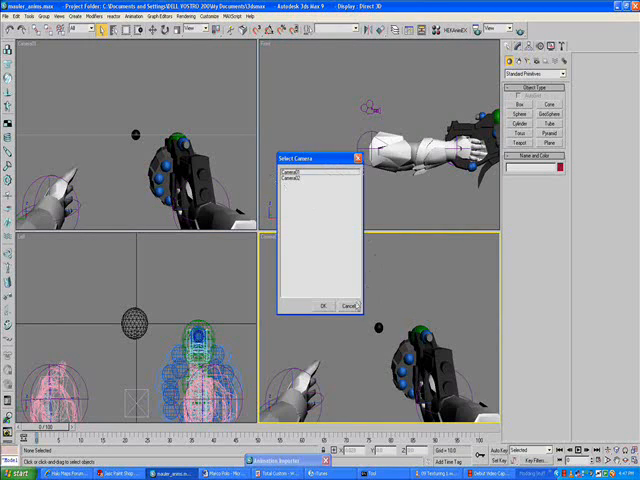
- Pick the scene camera in the Select Camera dialog for the viewport
left_click(320, 304)
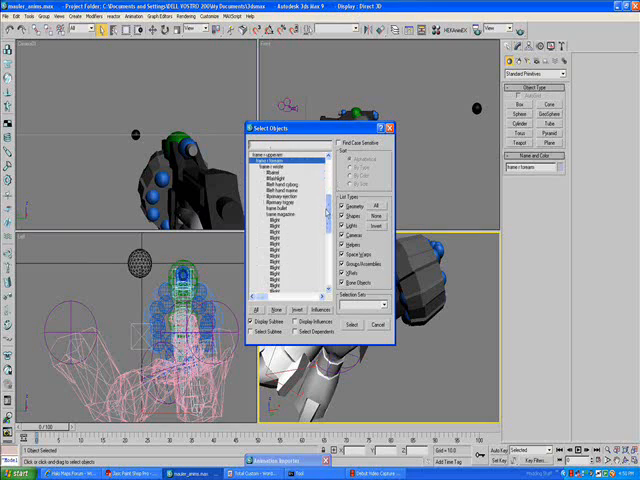
- Bring up the Select Objects list of everything in the scene
left_click(284, 160)
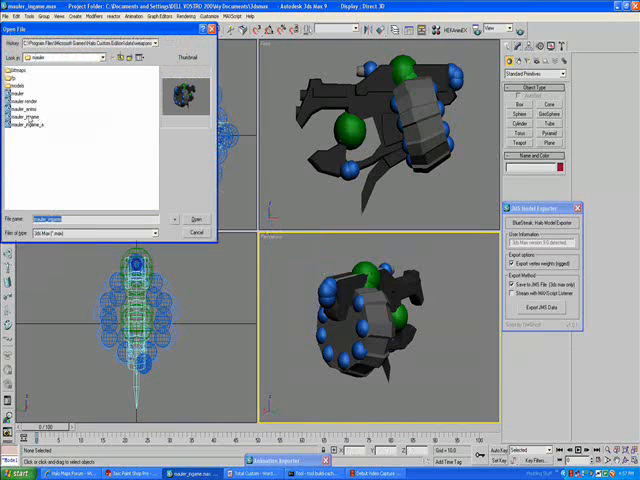
- Load the arms rig scene into the weapon scene, raising the Missing External Files warning
left_click(198, 220)
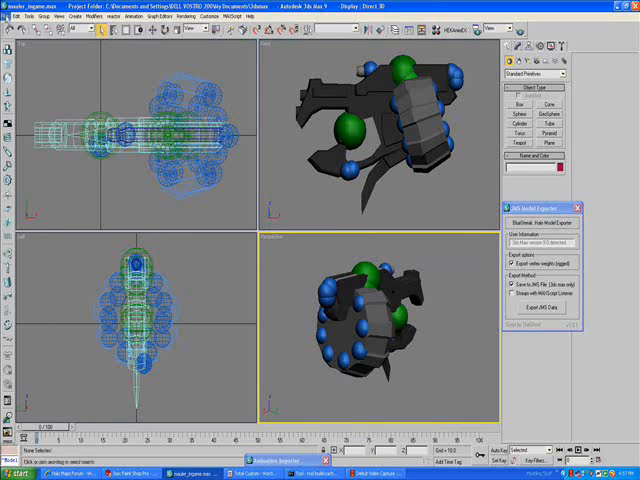
left_click(20, 16)
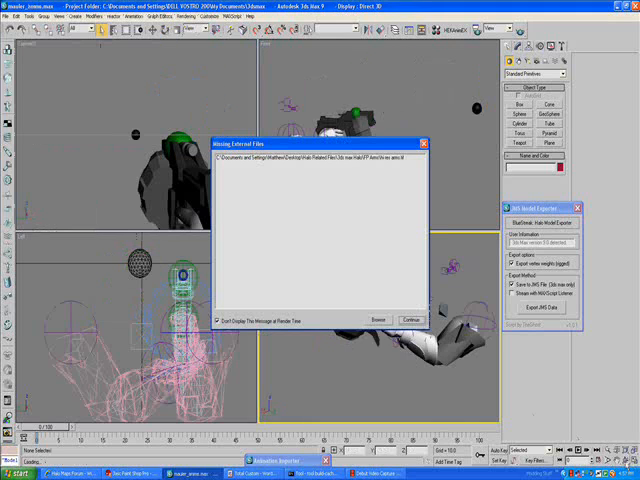
- Continue past the Missing External Files warning so the arm rig loads
left_click(404, 320)
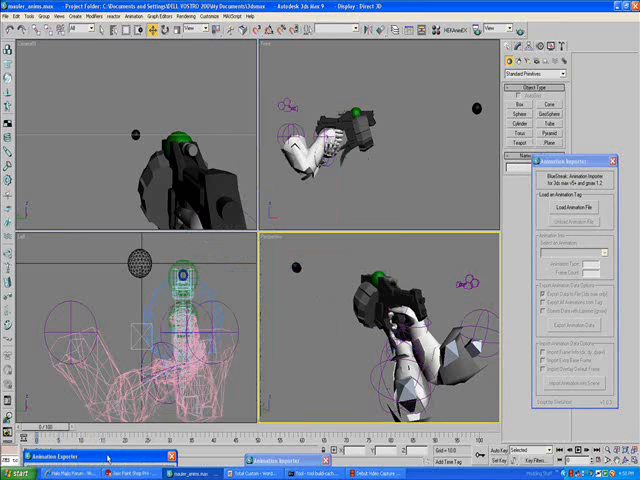
left_click(554, 196)
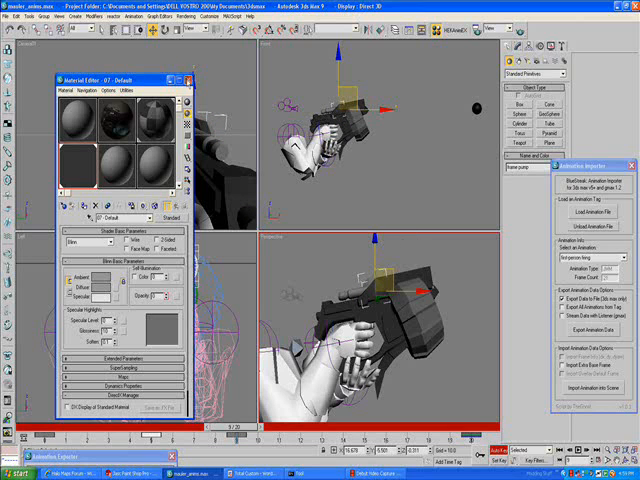
left_click(190, 76)
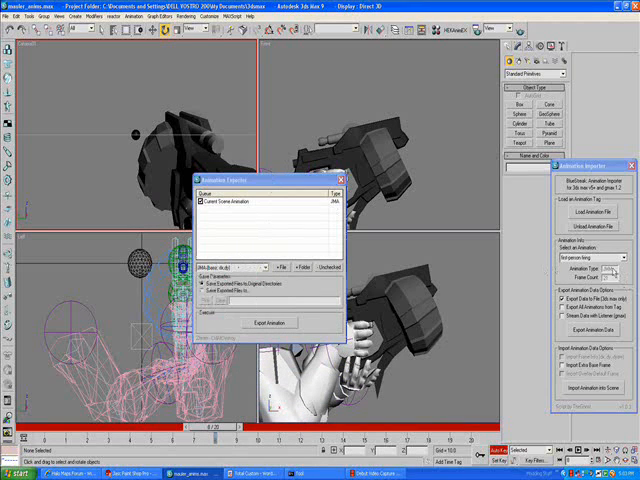
- Choose the animation type and export folder, then run Export Animation, which raises a warning
left_click(384, 476)
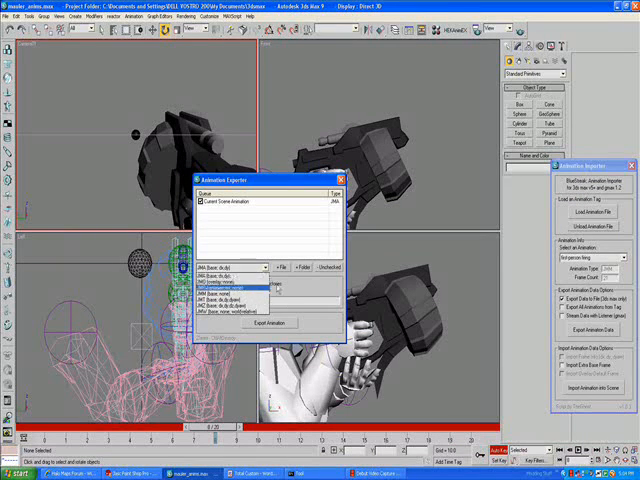
left_click(230, 284)
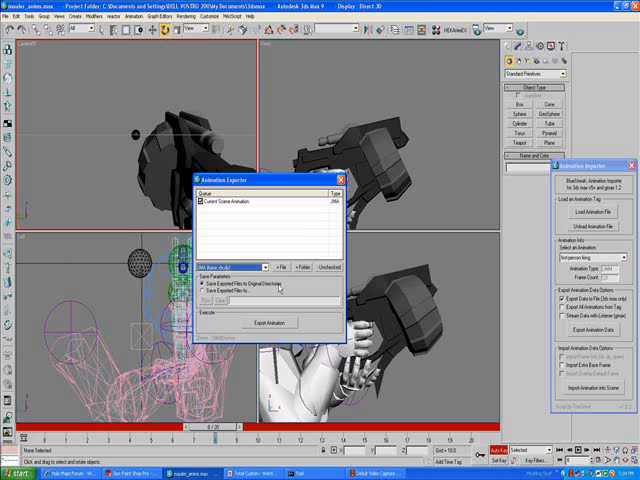
left_click(290, 322)
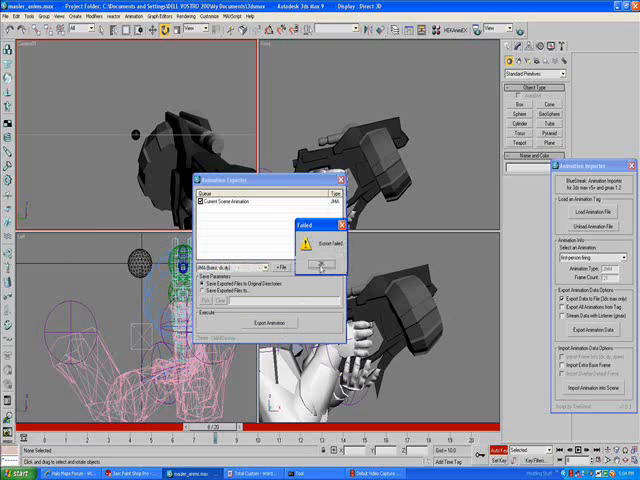
left_click(322, 264)
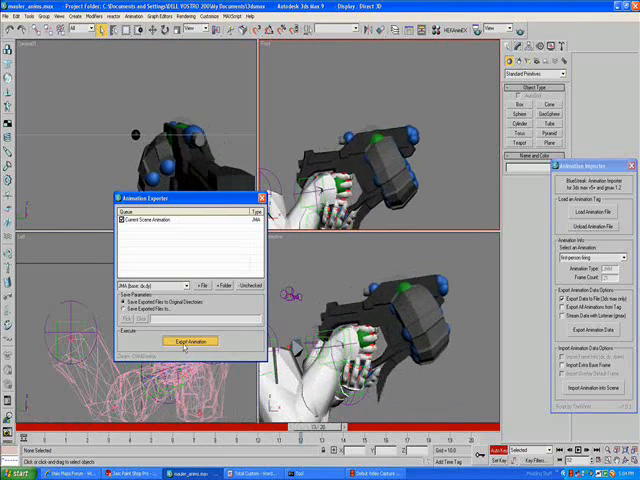
left_click(216, 340)
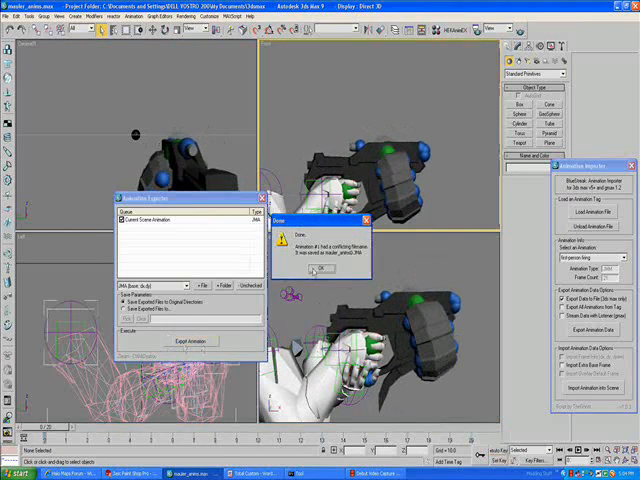
- Dismiss the export warning and open a subfolder of the game's tags directory
left_click(318, 272)
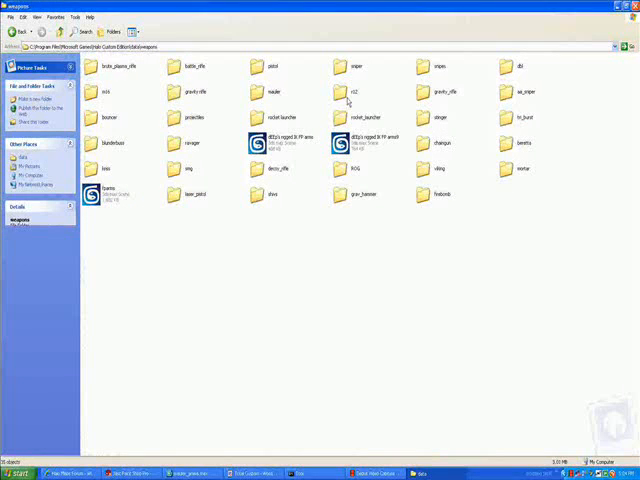
double_click(274, 90)
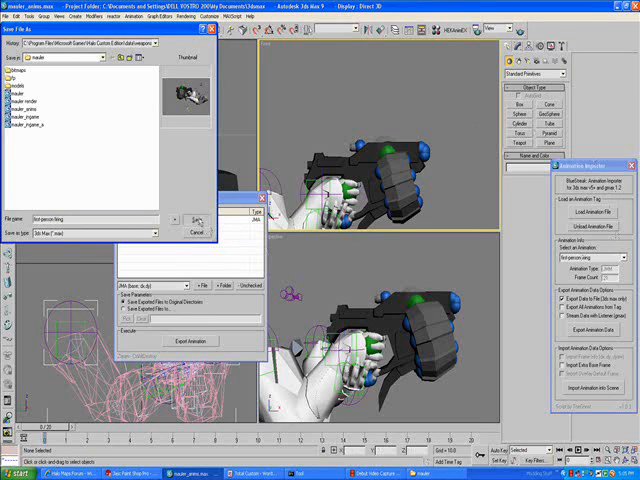
- Confirm the target folder as the animation file's save location
left_click(198, 218)
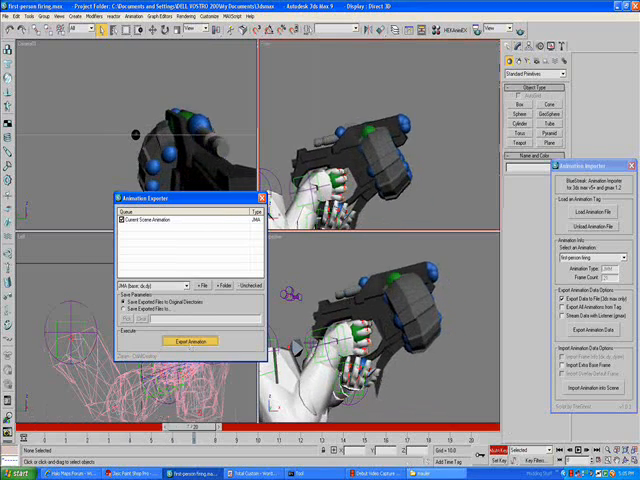